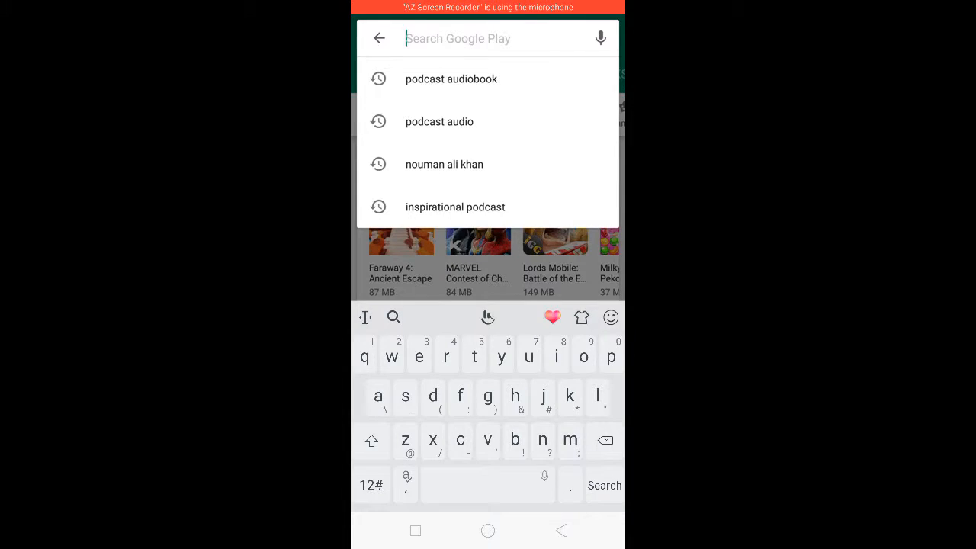
- Search Google Play for "google rewa" so Google Opinion Rewards appears in the suggestions
text(google r)
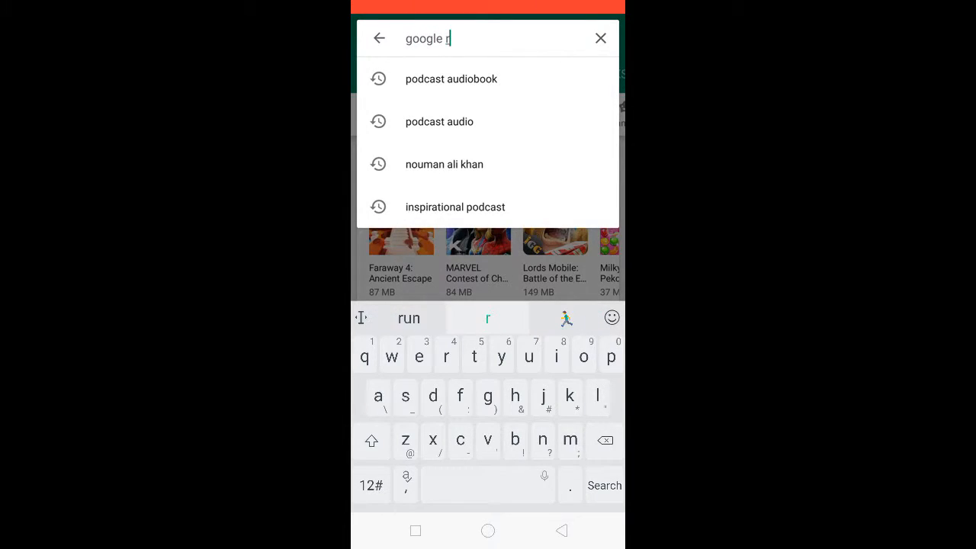
text(ewa)
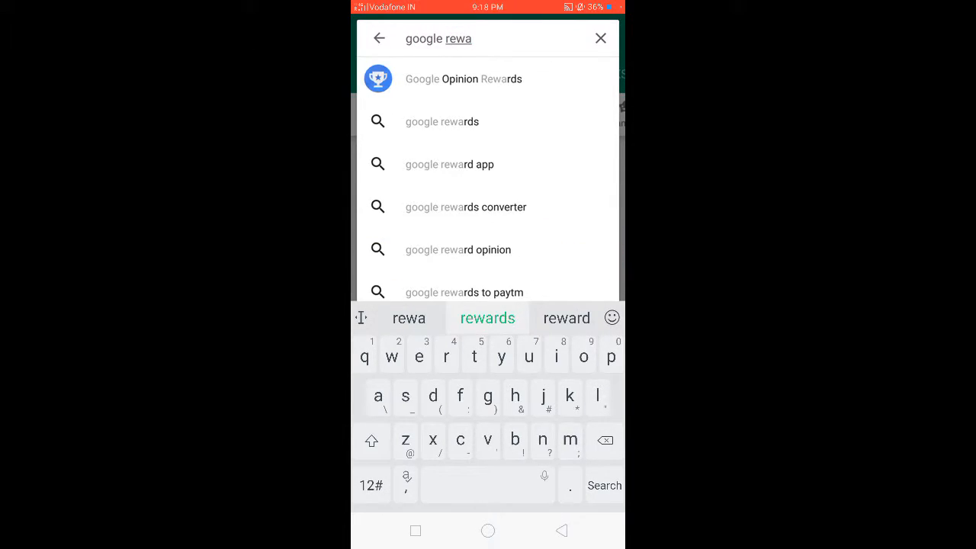
- Select the Google Opinion Rewards suggestion and install it from its listing
click(488, 318)
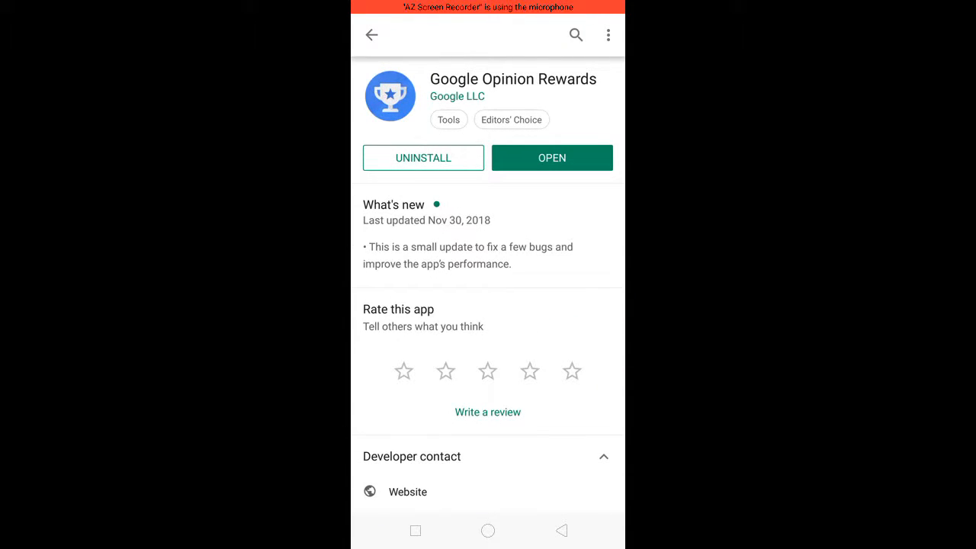
- Scroll the listing and launch Google Opinion Rewards to its home dashboard with $0.00 credit
scroll(down, 3)
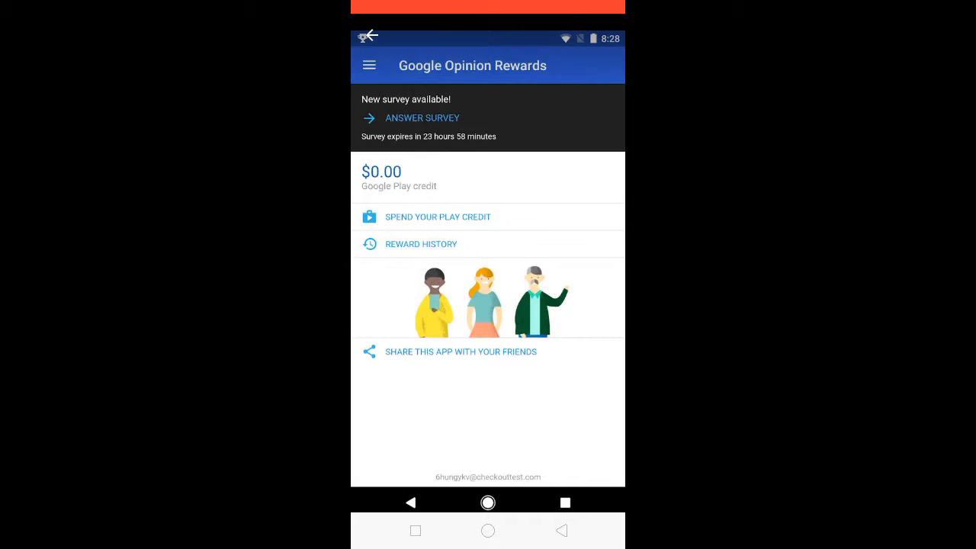
- Answer the available survey, acknowledge the $0.25 credit earned, and relaunch the app
click(421, 117)
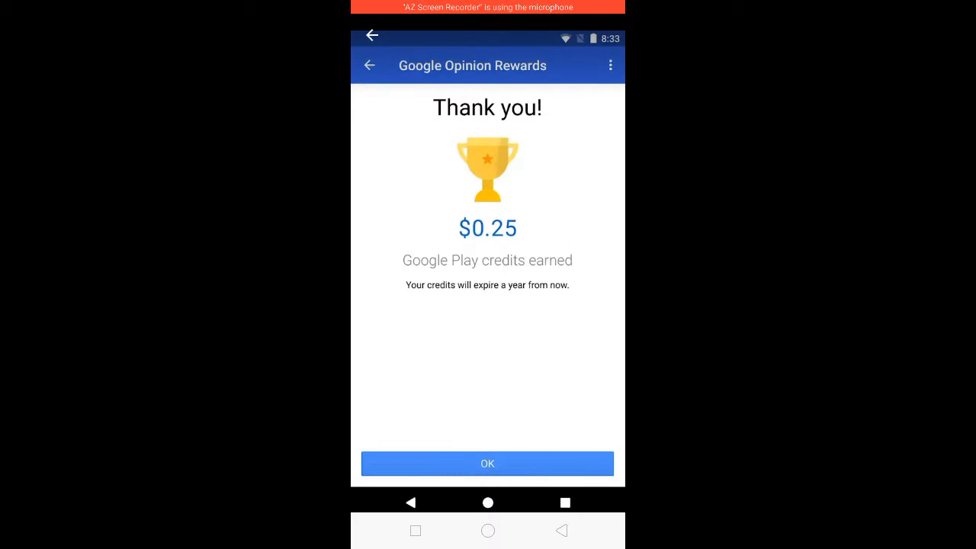
click(487, 463)
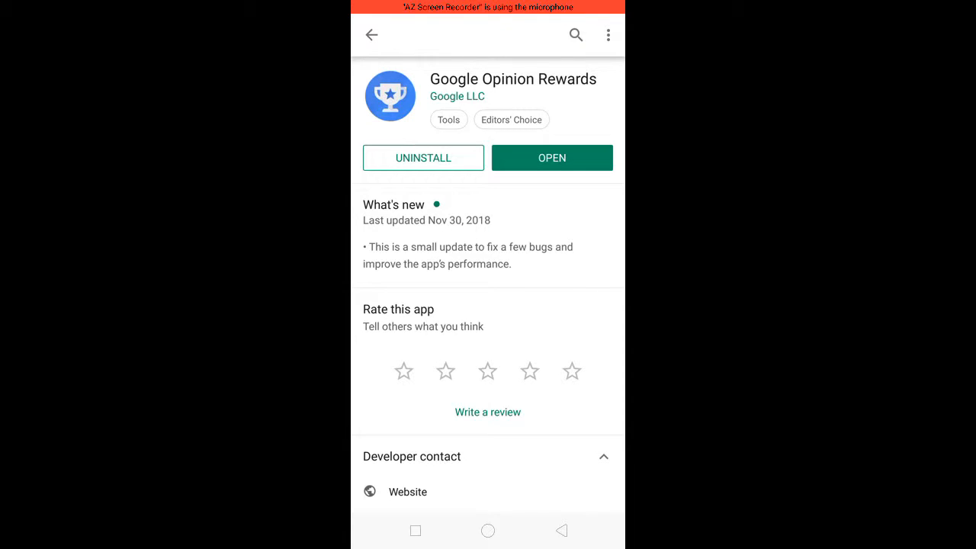
click(552, 157)
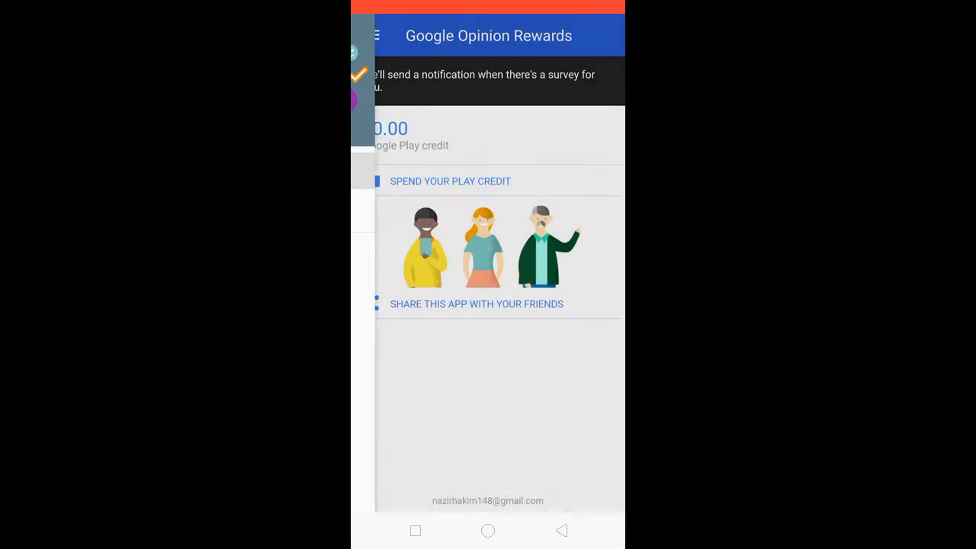
- Review the navigation menu and return Home to the dashboard showing ₹0.00 credit
click(365, 37)
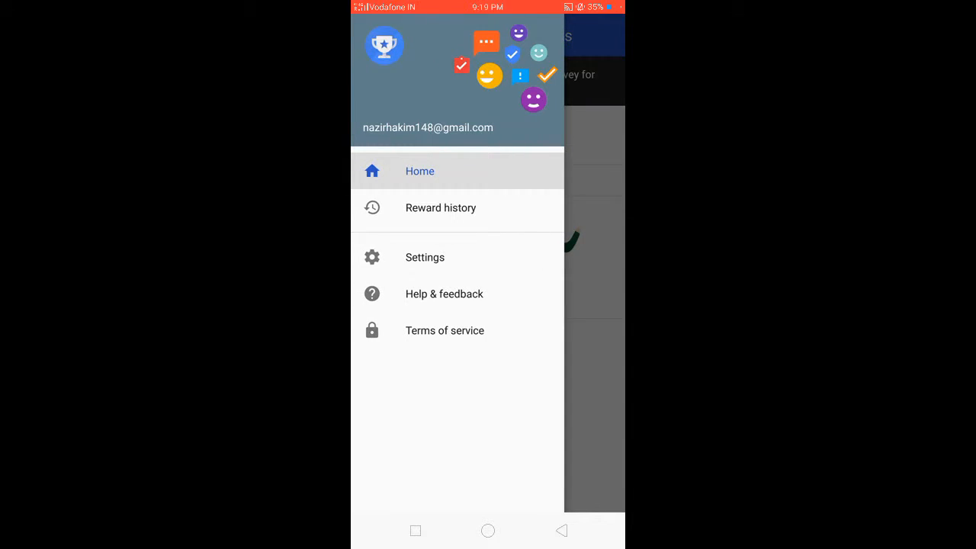
click(419, 171)
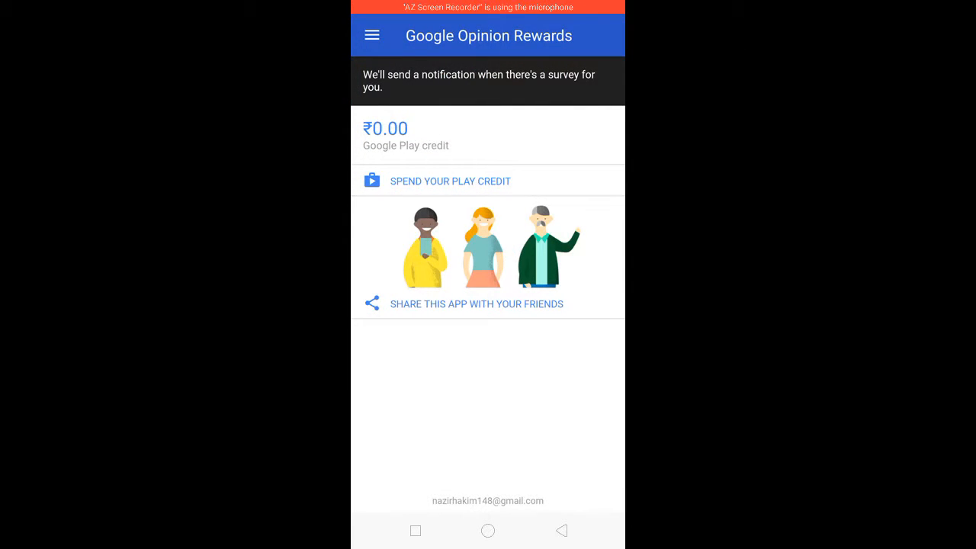